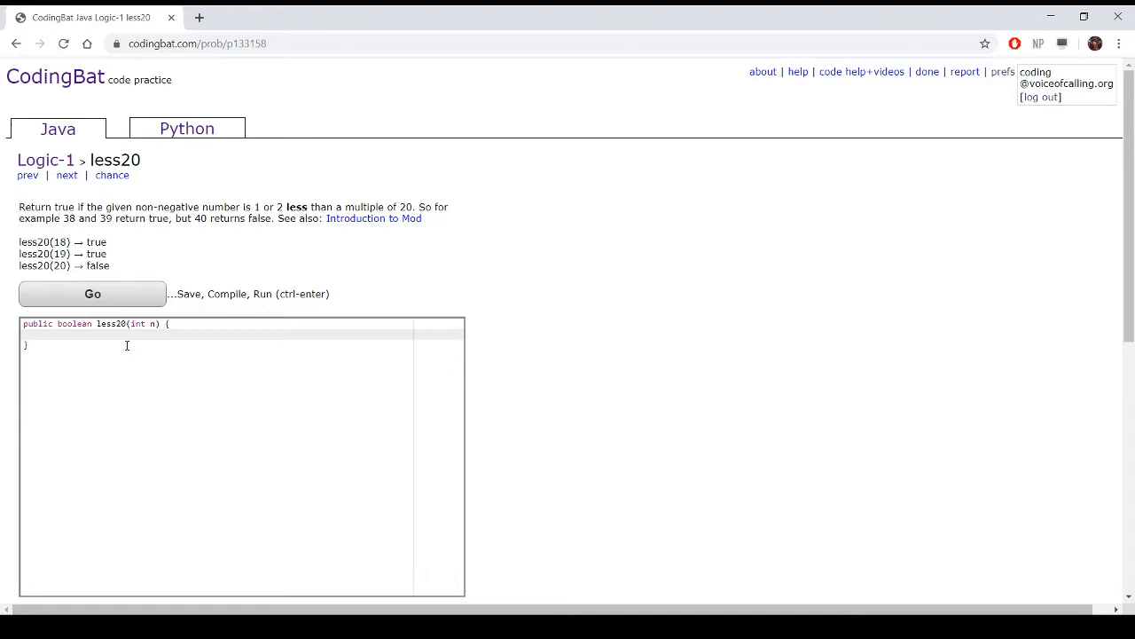
mouse_move(129, 350)
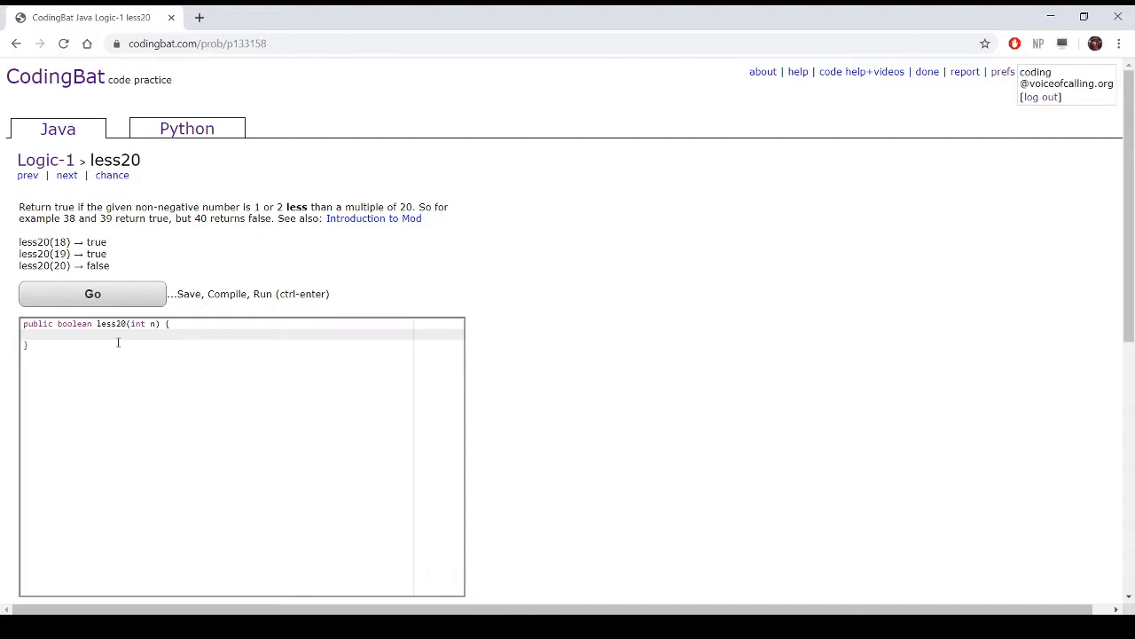
Start an if statement inside the empty less20 method body.
text(if()
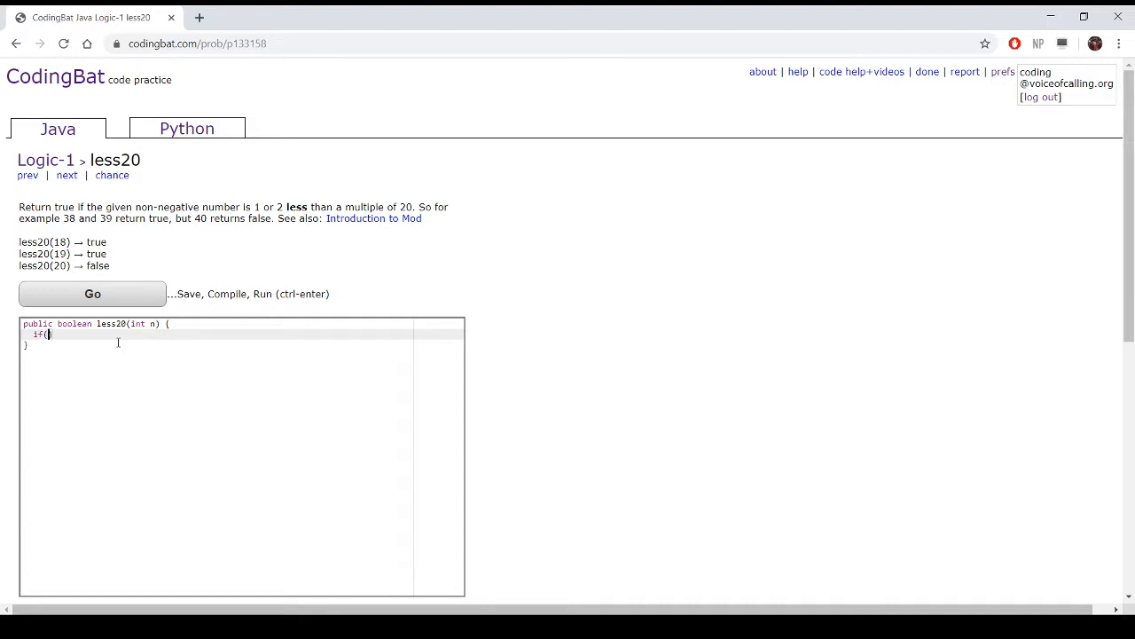
Complete less20 with if(n%20==18||n%20==19) return true; else return false; and run the tests.
text(n%2)
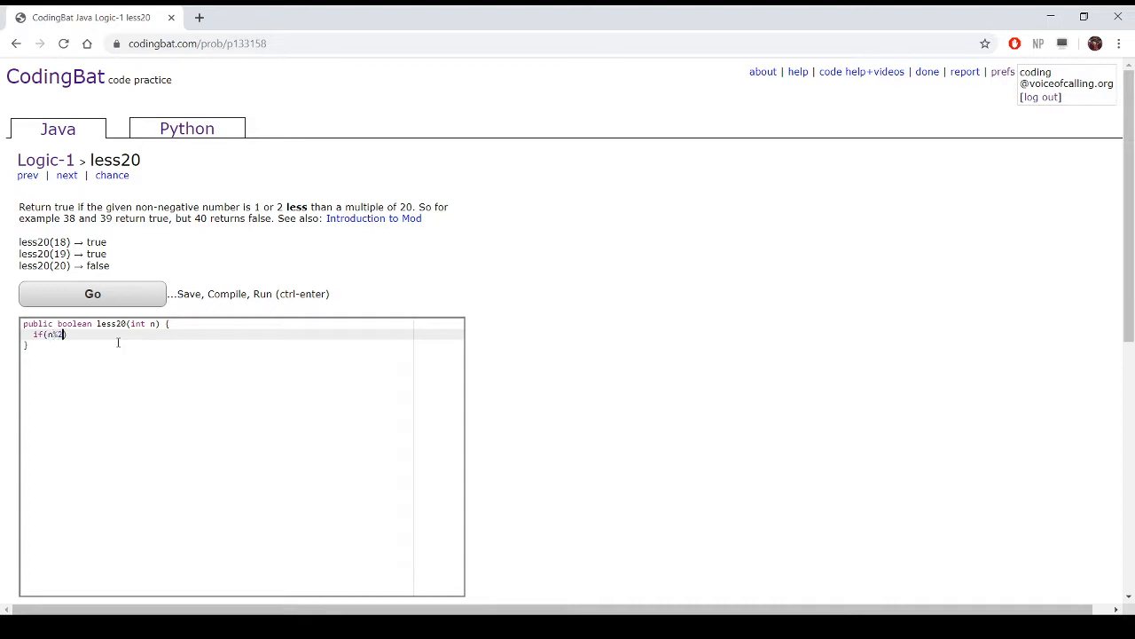
text(0)
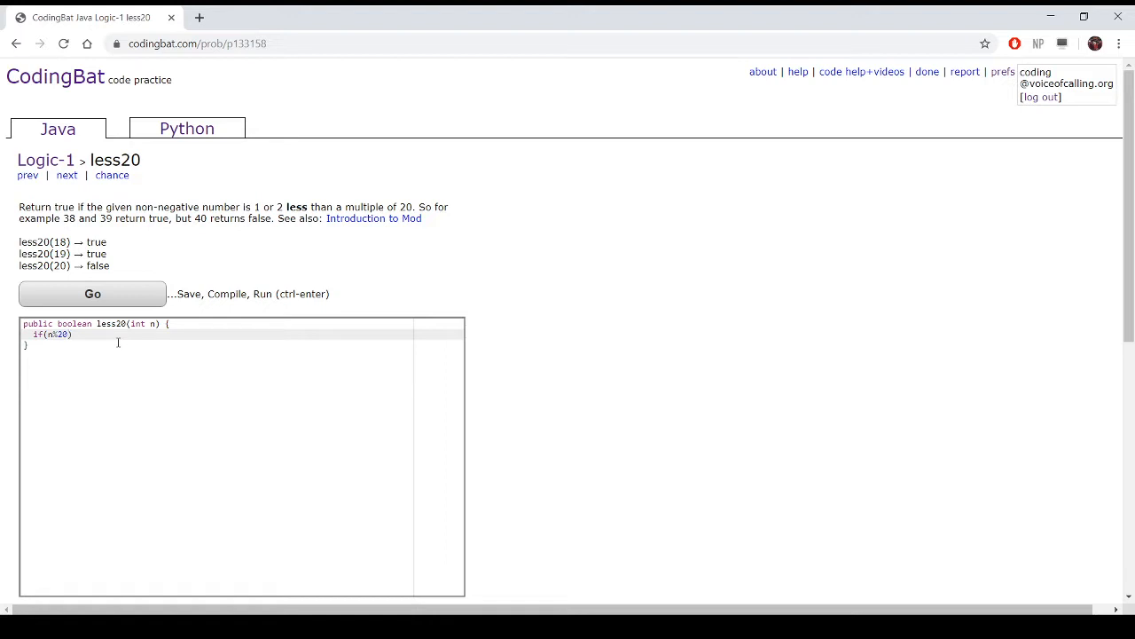
text(==18||n)
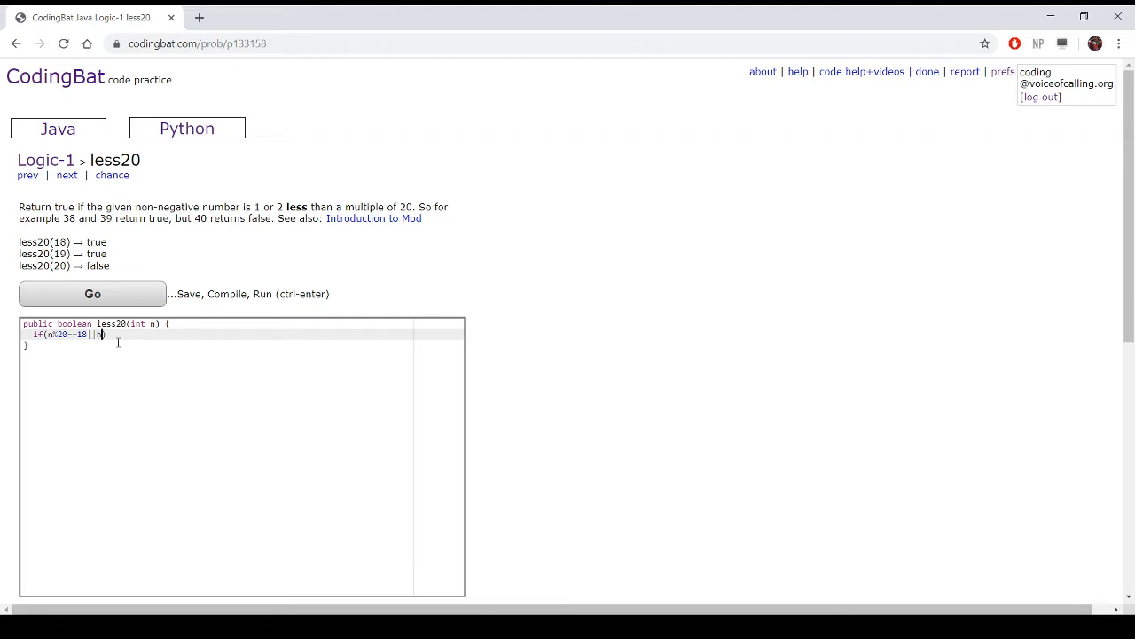
text(%20==19)
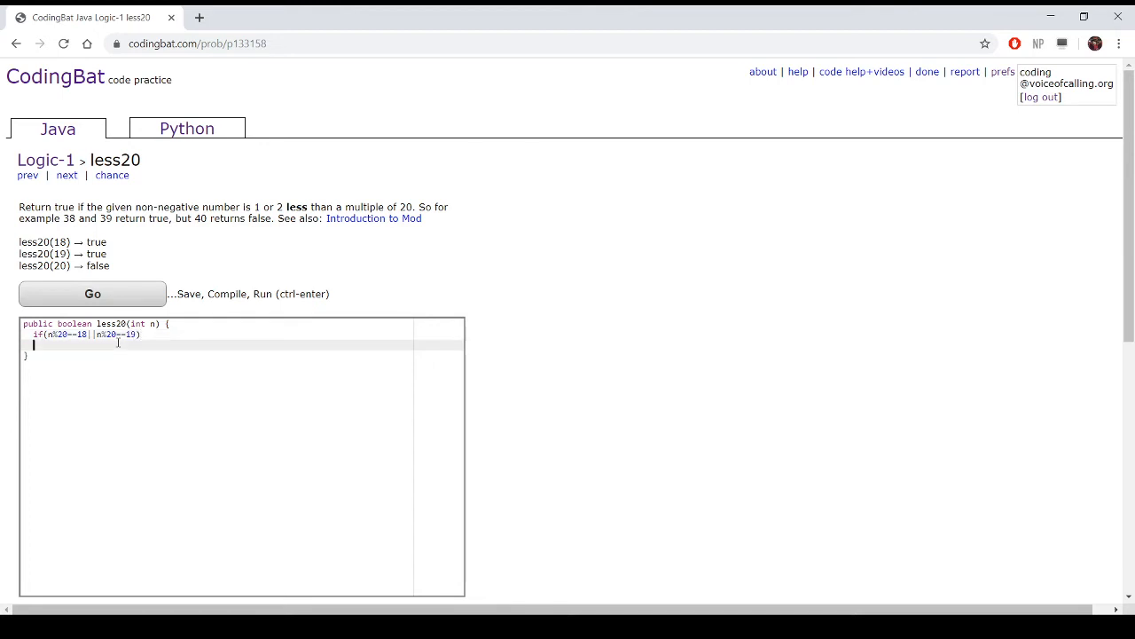
text(return true;)
text(else)
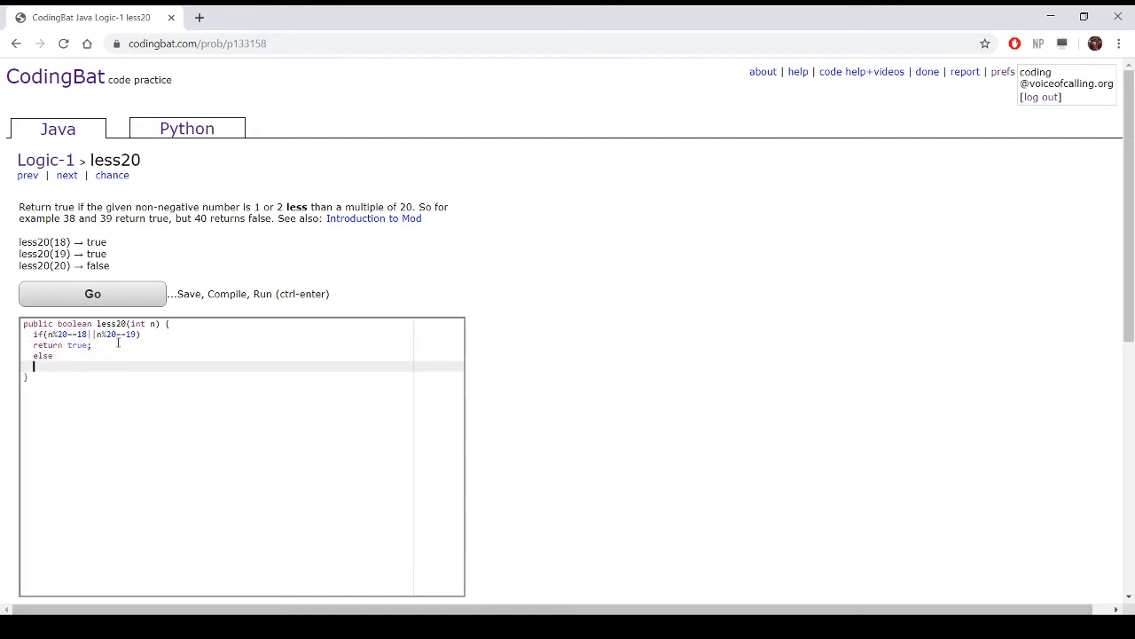
text(return false;)
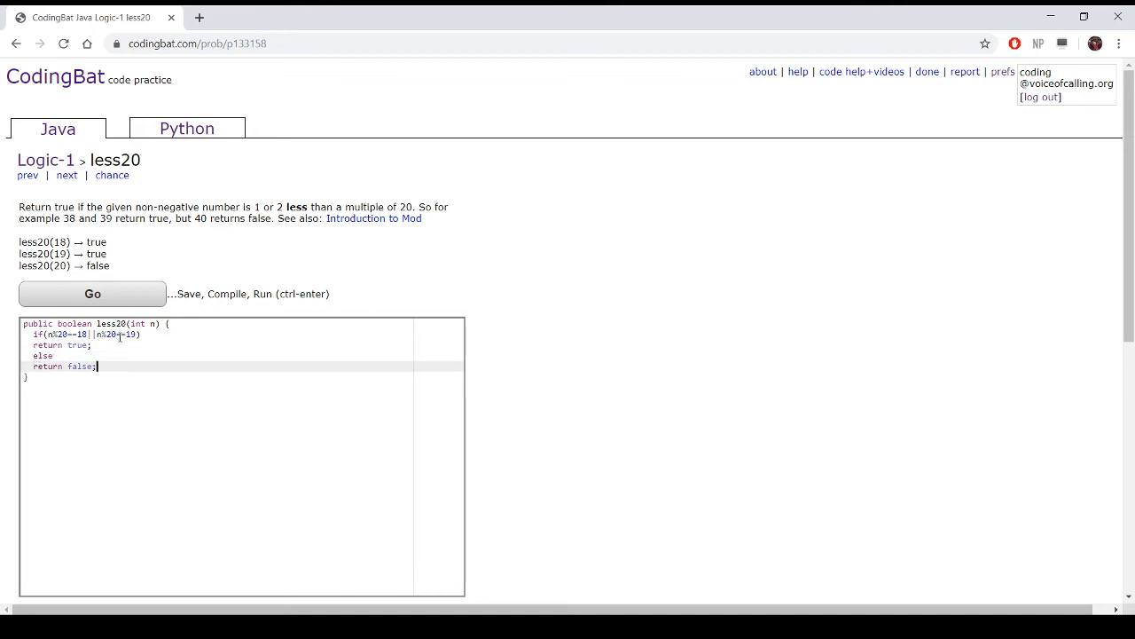
click(92, 293)
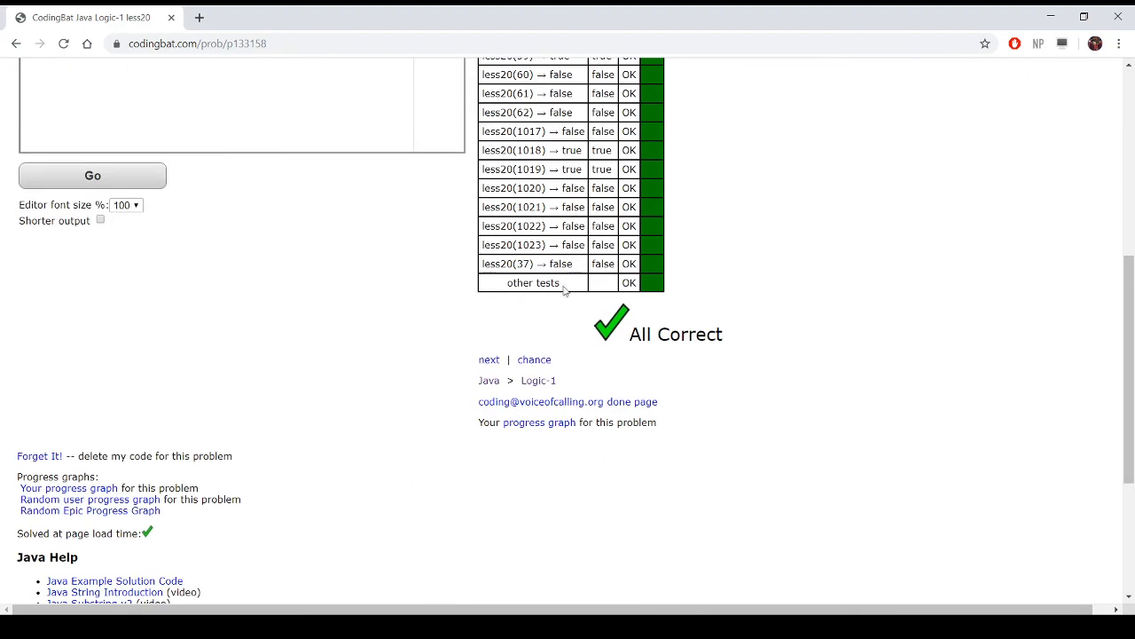